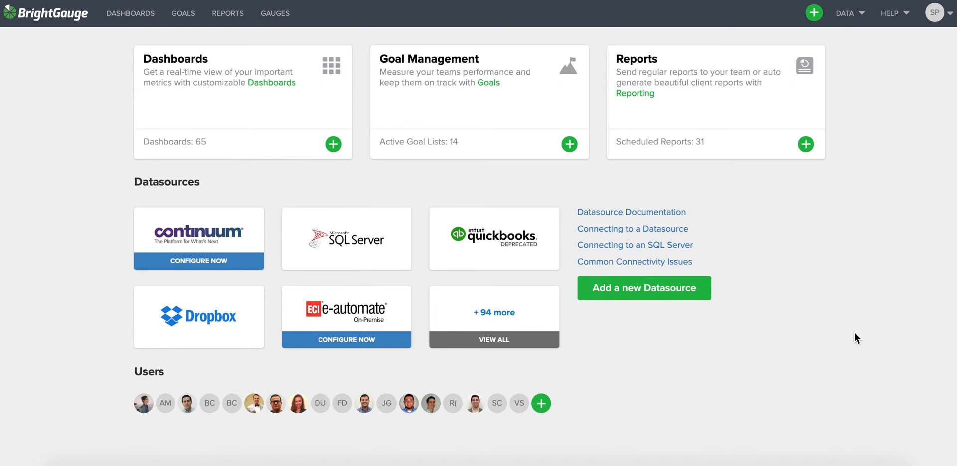
mouse_move(835, 114)
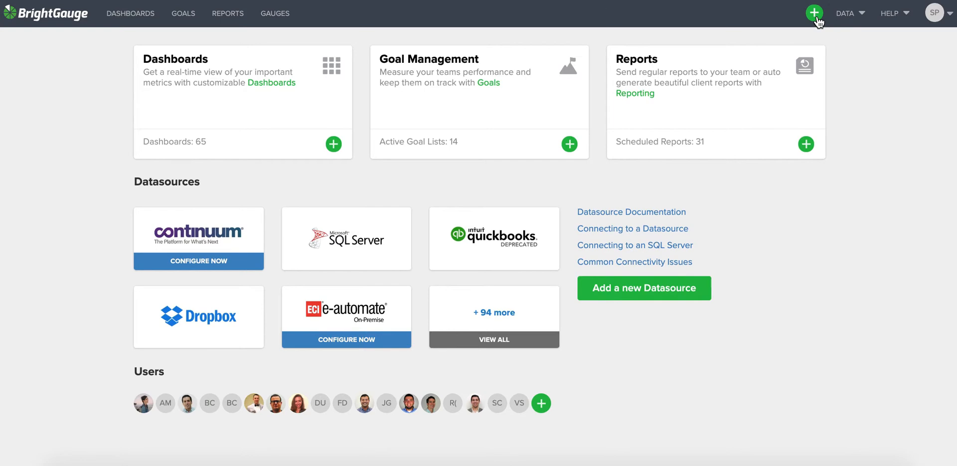
- Create a new Gauge from the top bar's green + menu
click(814, 13)
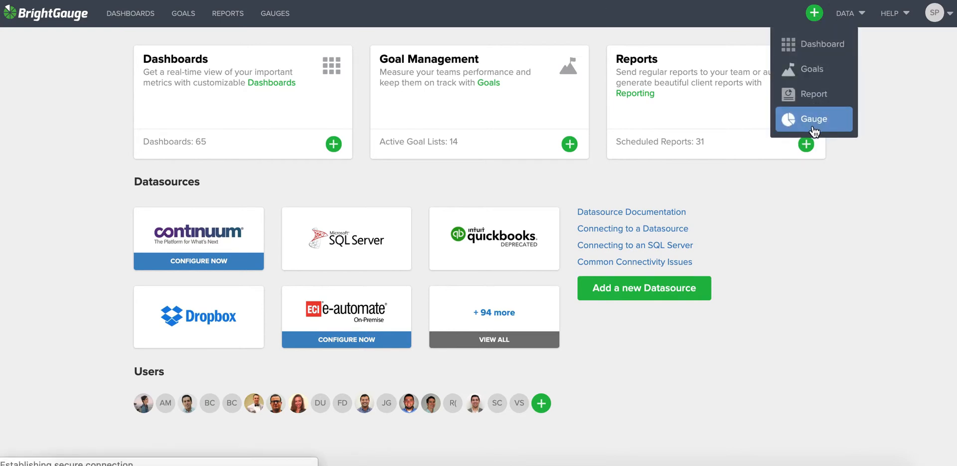
click(813, 119)
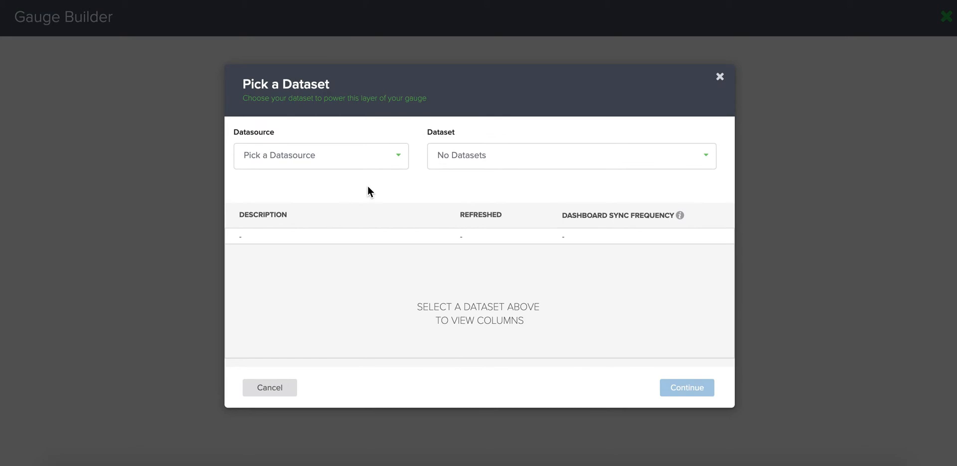
- Choose ConnectWise datasource with the *Ticket Stats Lite dataset and continue into the builder
click(320, 154)
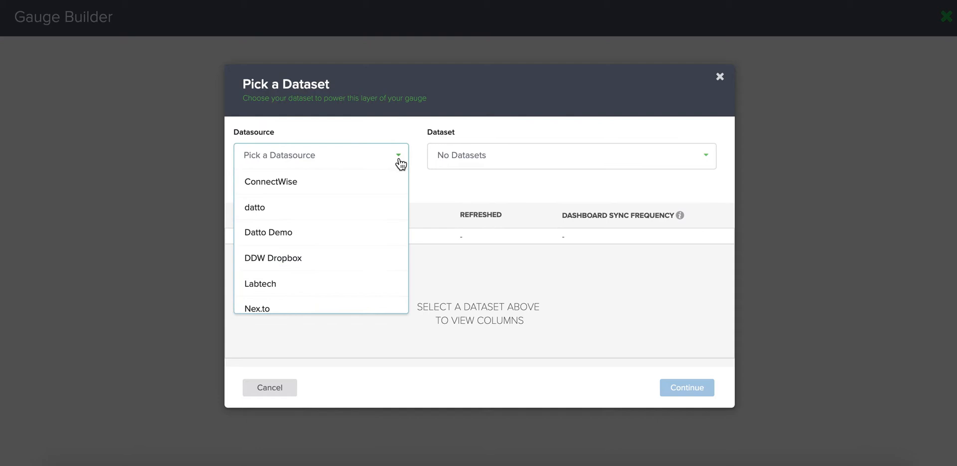
click(271, 181)
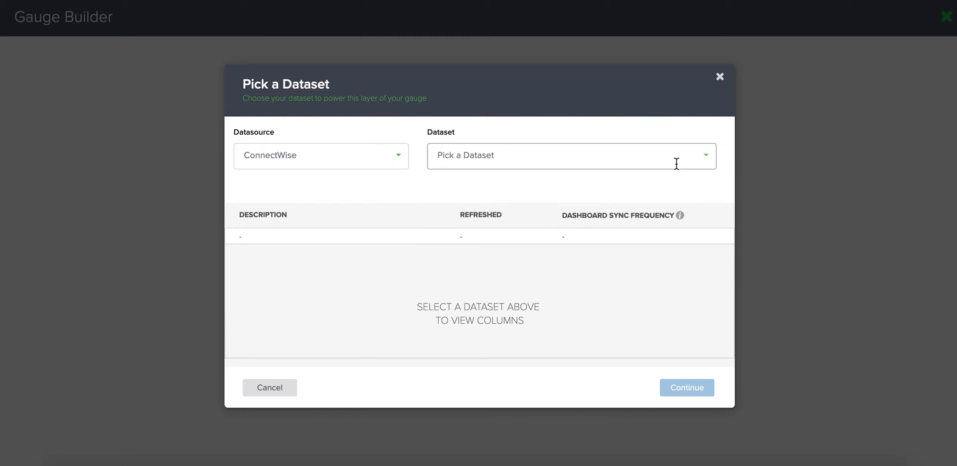
click(570, 154)
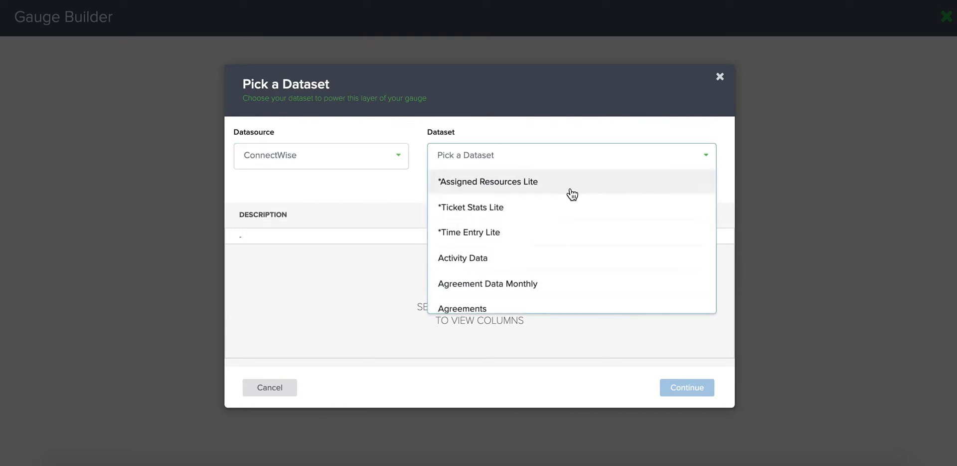
click(470, 206)
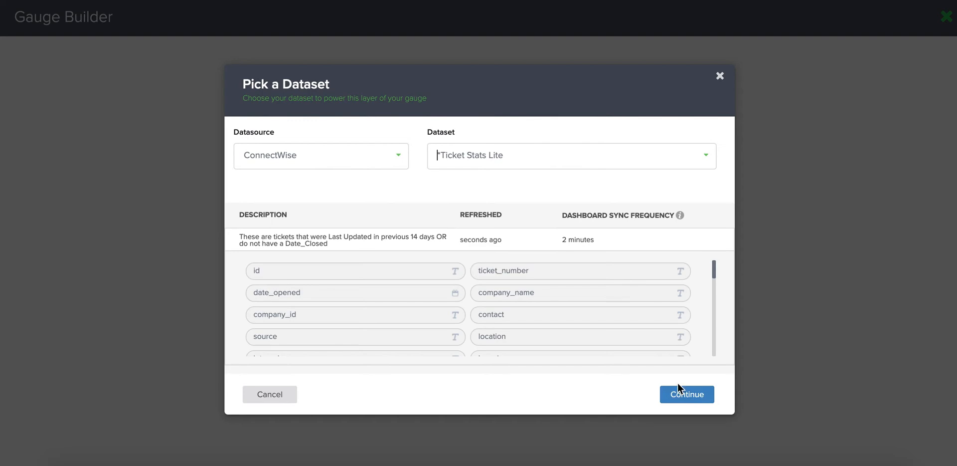
click(686, 394)
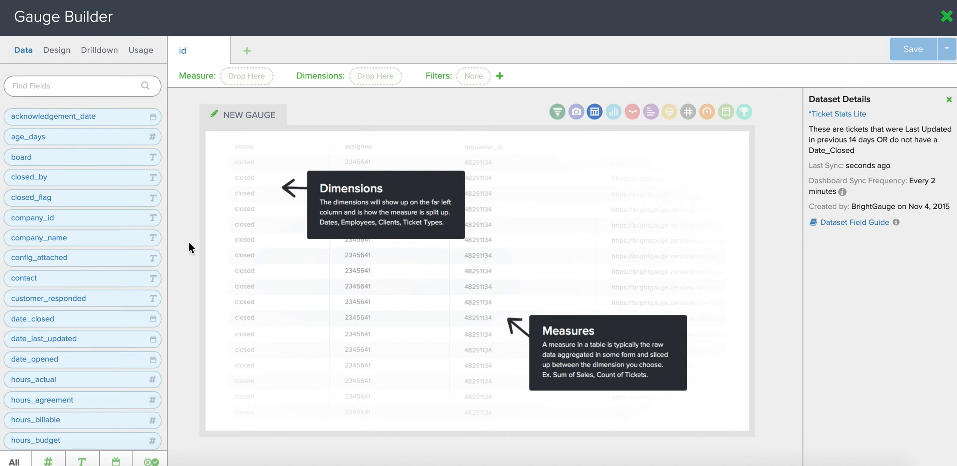
mouse_move(127, 264)
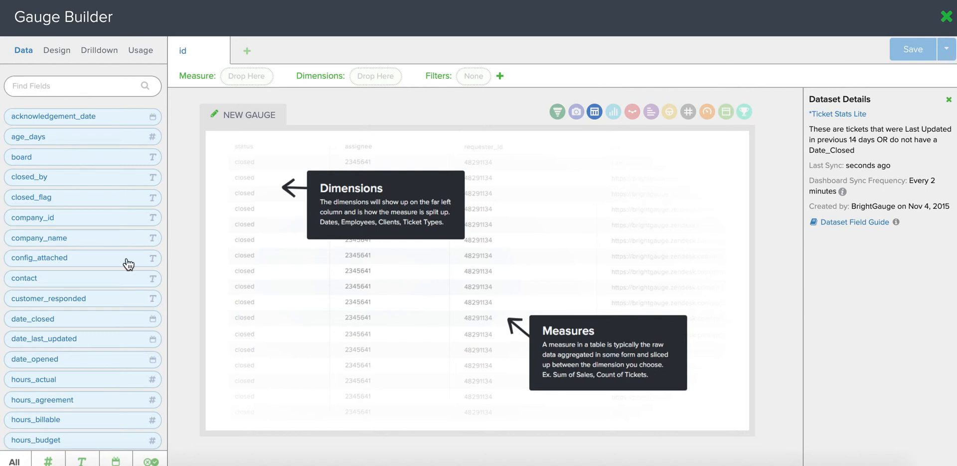
- Add ticket_number with Count aggregation as the measure, giving 2202 tickets
scroll(down, 3)
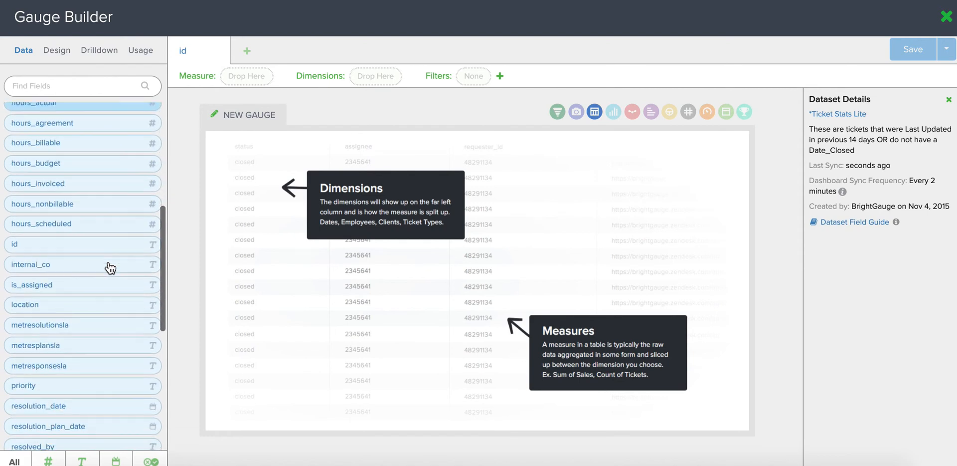
scroll(down, 3)
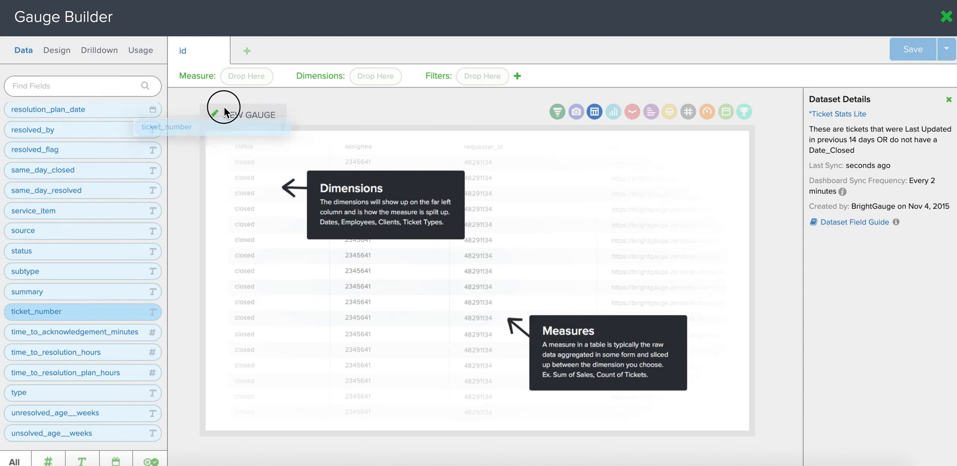
drag(37, 311, 246, 75)
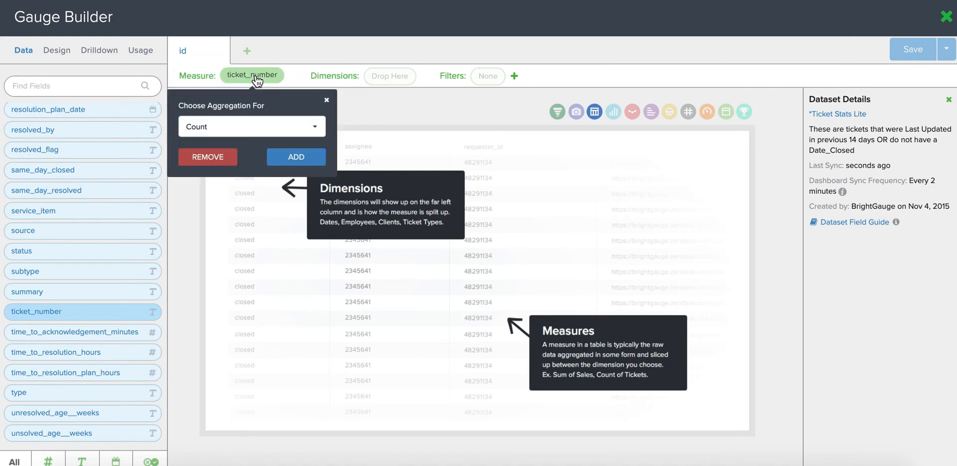
click(295, 157)
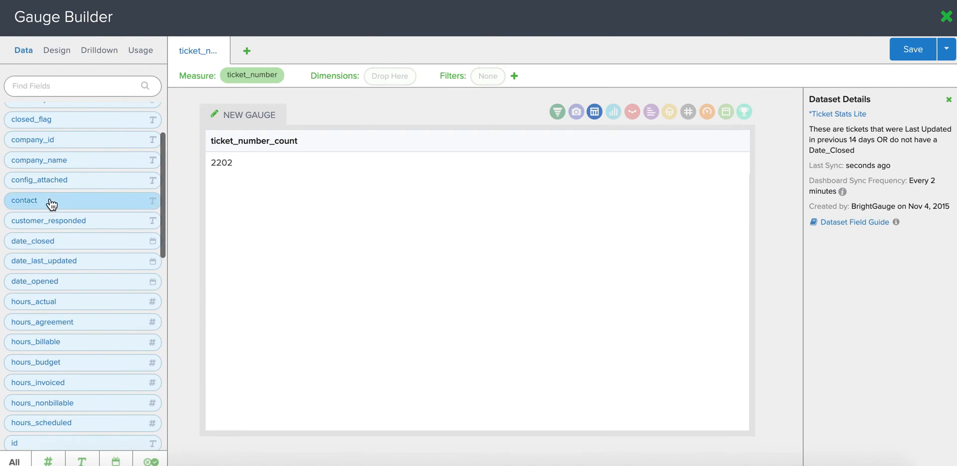
- Filter date_opened to Current Week (Mon-Sun) and update the gauge
drag(35, 281, 484, 92)
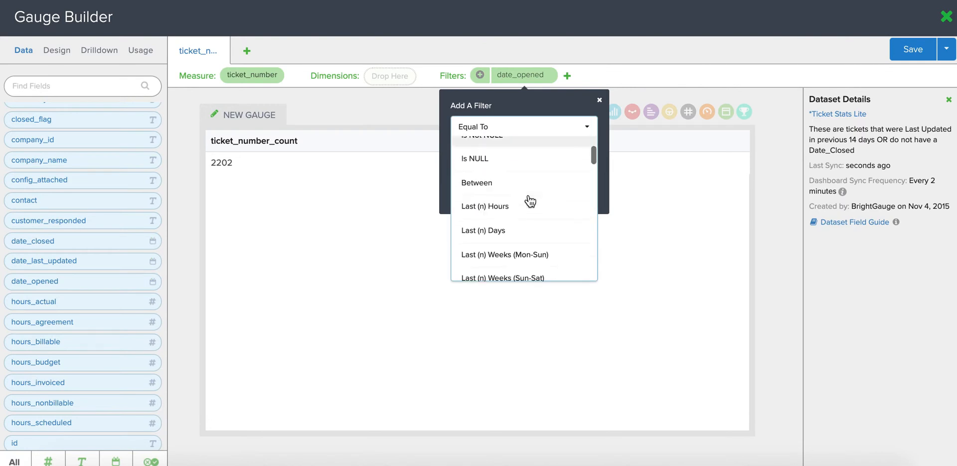
scroll(down, 3)
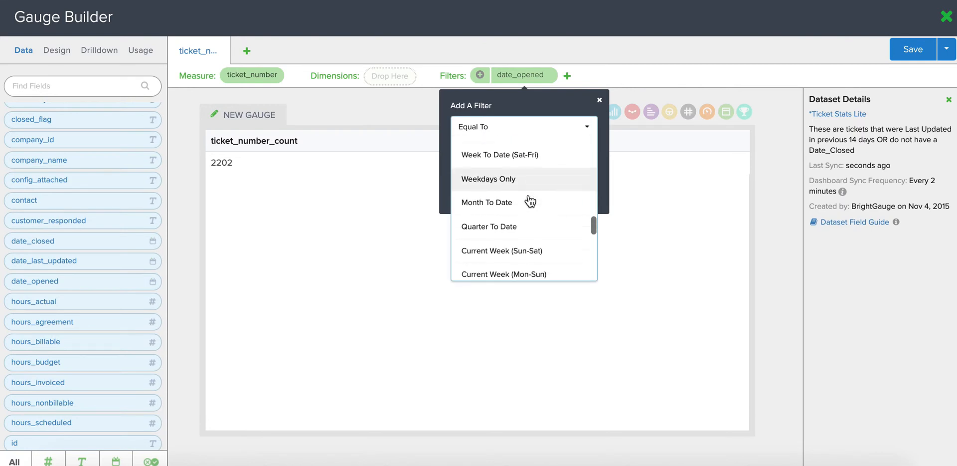
click(503, 273)
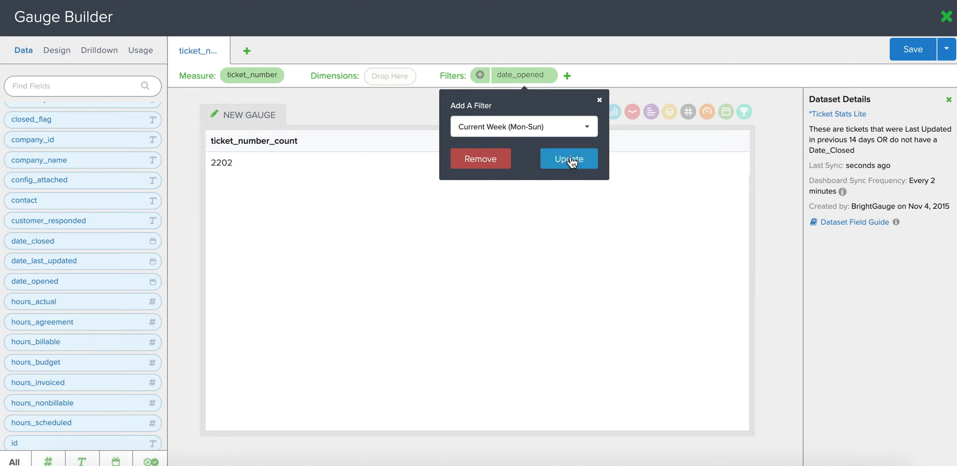
click(567, 158)
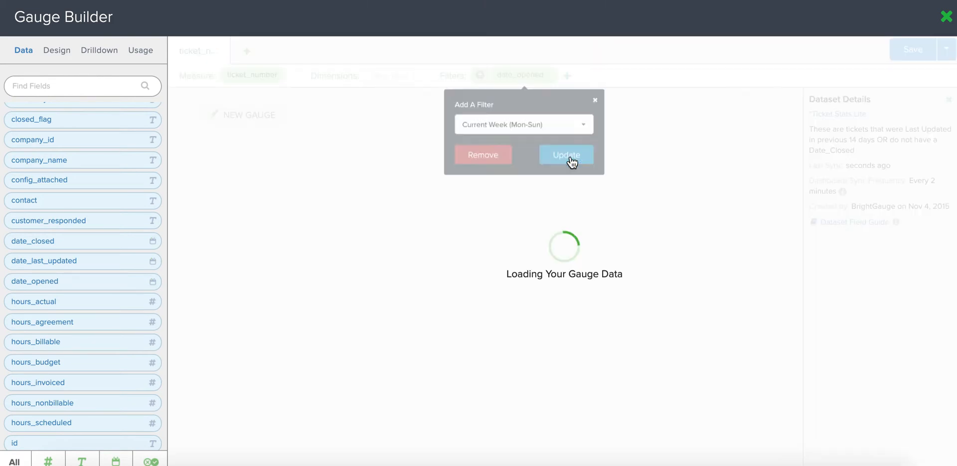
click(564, 154)
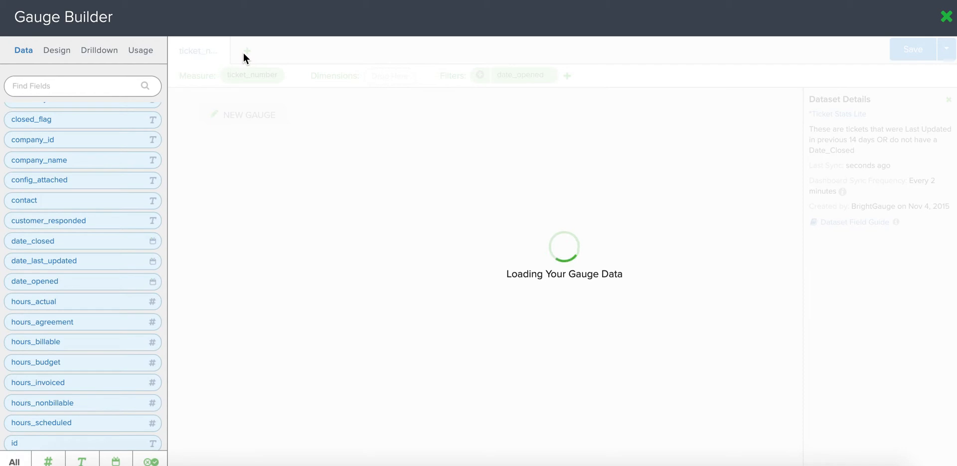
- Add a second layer counting ticket_number filtered by date_closed to Current Week (Mon-Sun), showing 137
click(246, 51)
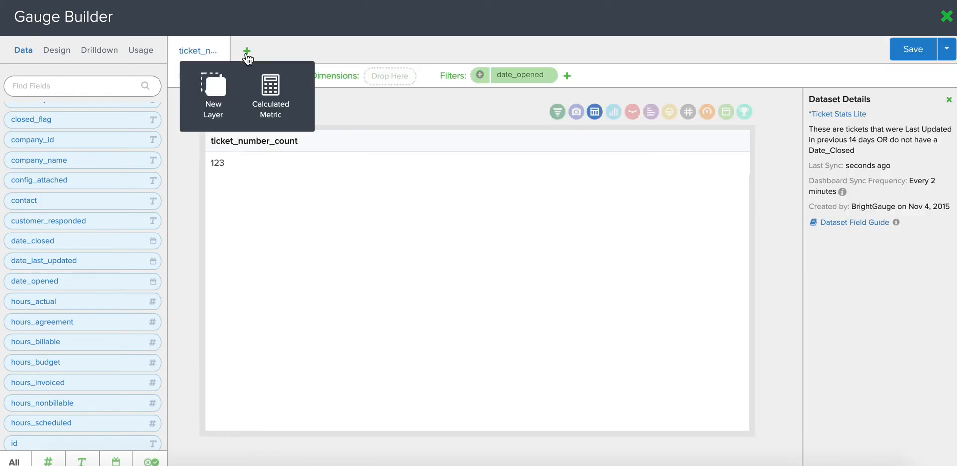
click(214, 95)
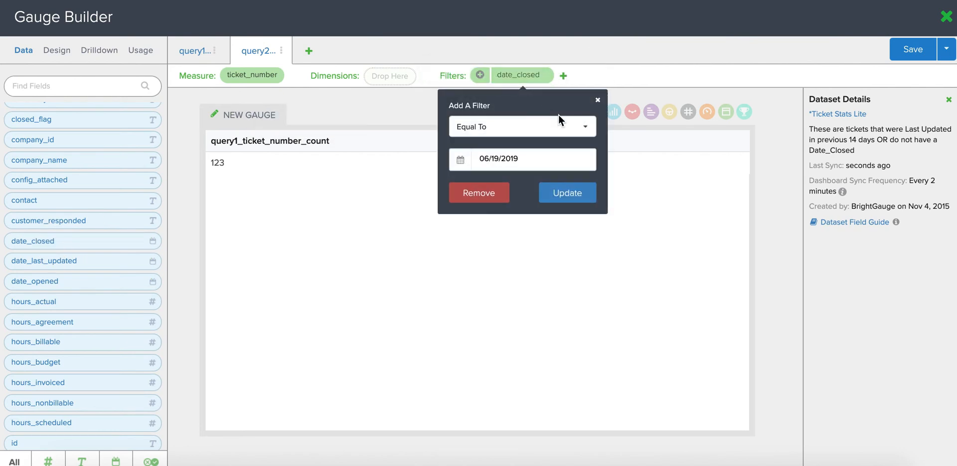
click(521, 127)
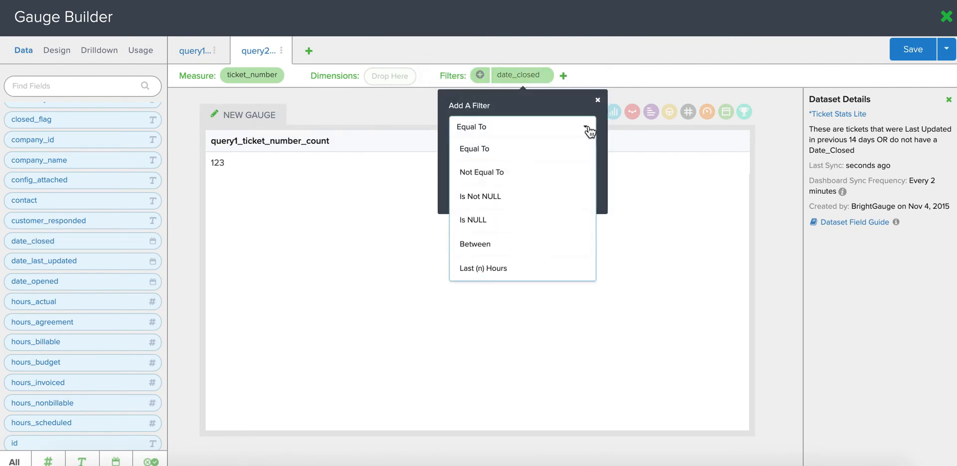
scroll(down, 3)
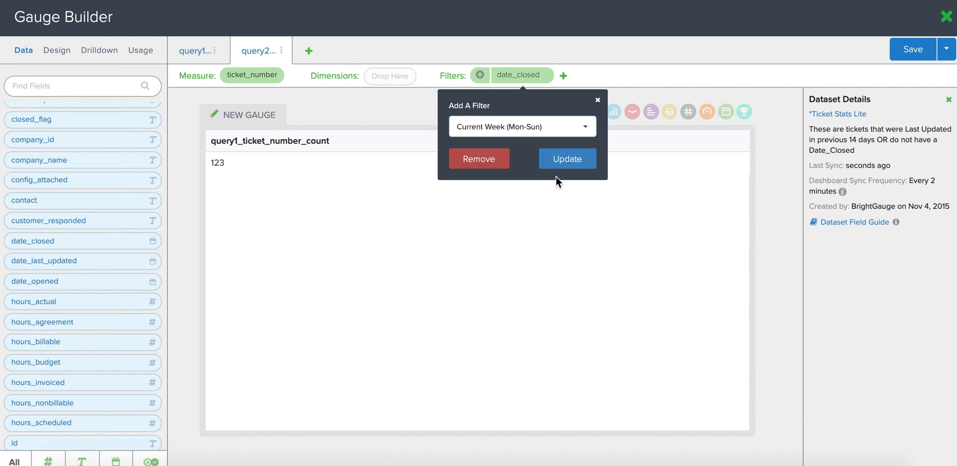
click(566, 158)
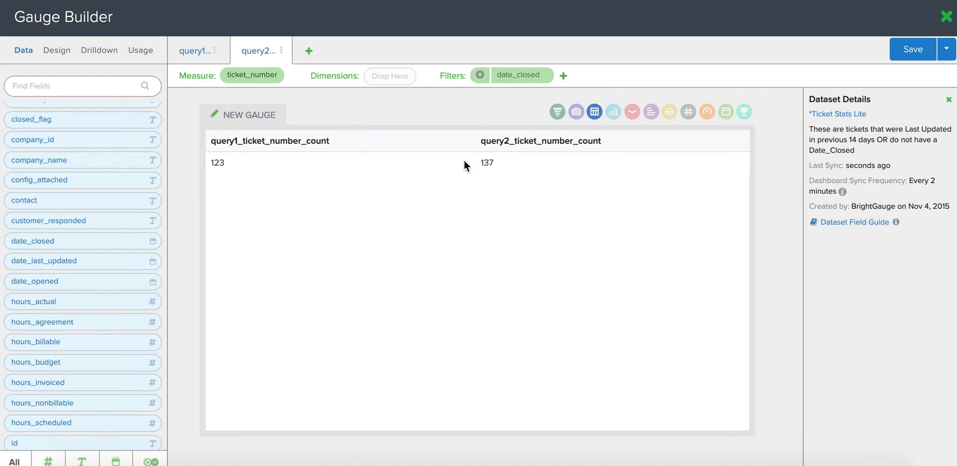
mouse_move(345, 131)
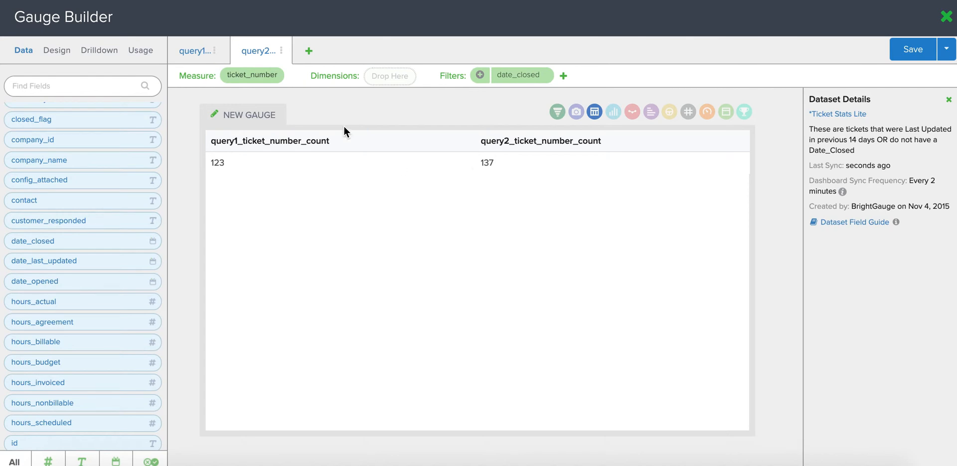
mouse_move(309, 50)
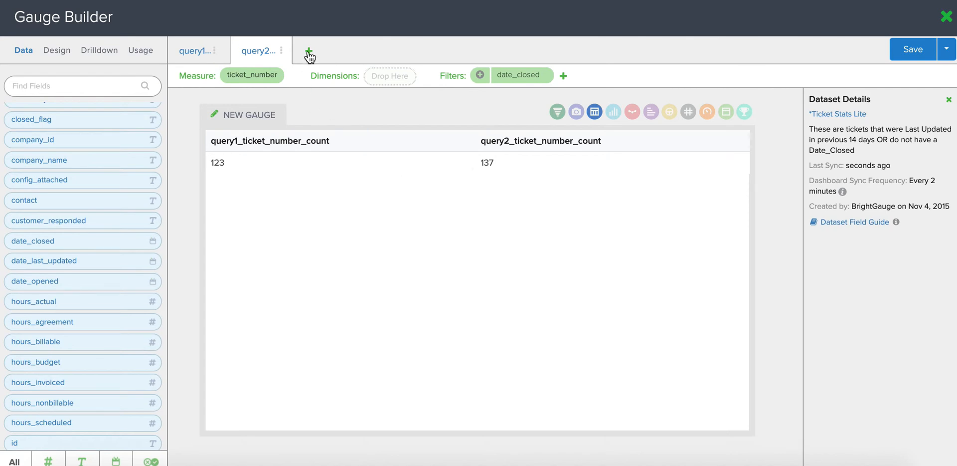
click(309, 51)
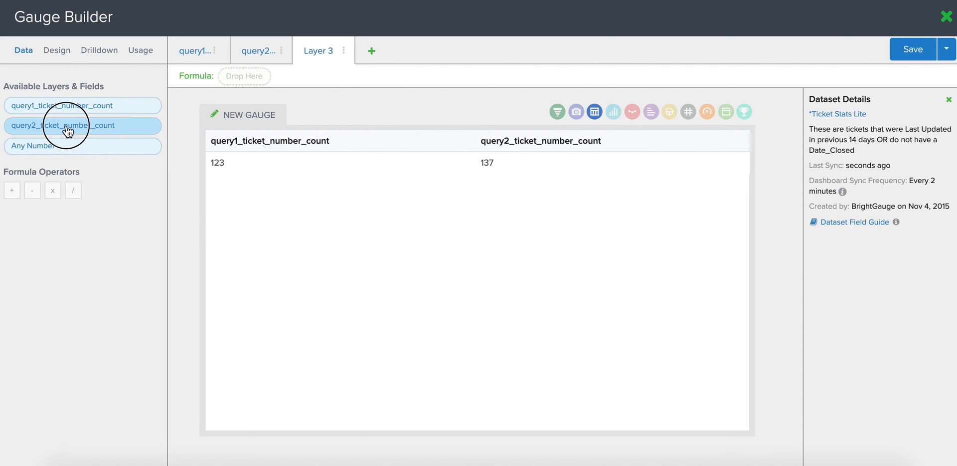
- Build the formula query2_ticket_number_count / query1_ticket_number_count, giving 1.11
drag(67, 125, 277, 75)
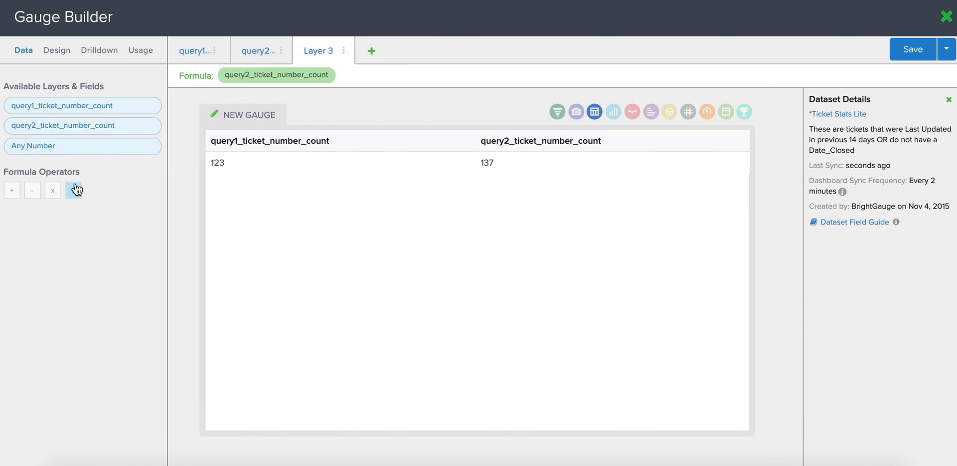
click(73, 189)
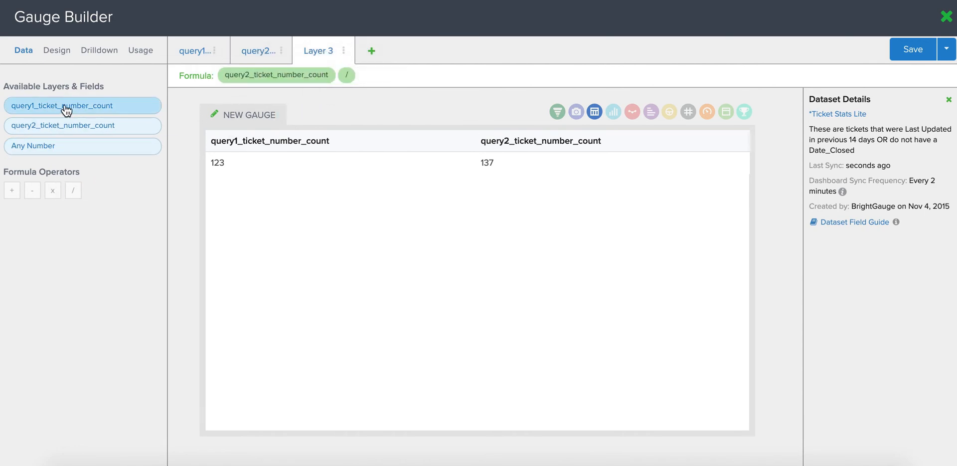
click(60, 105)
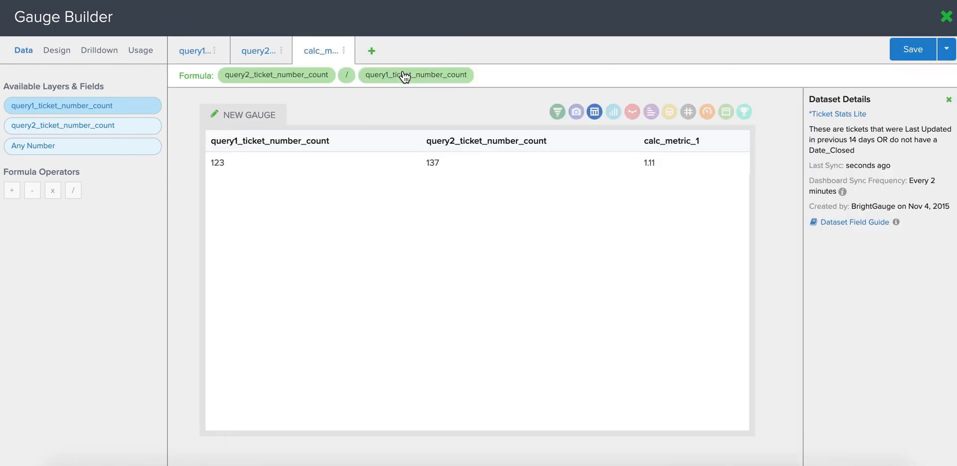
mouse_move(376, 197)
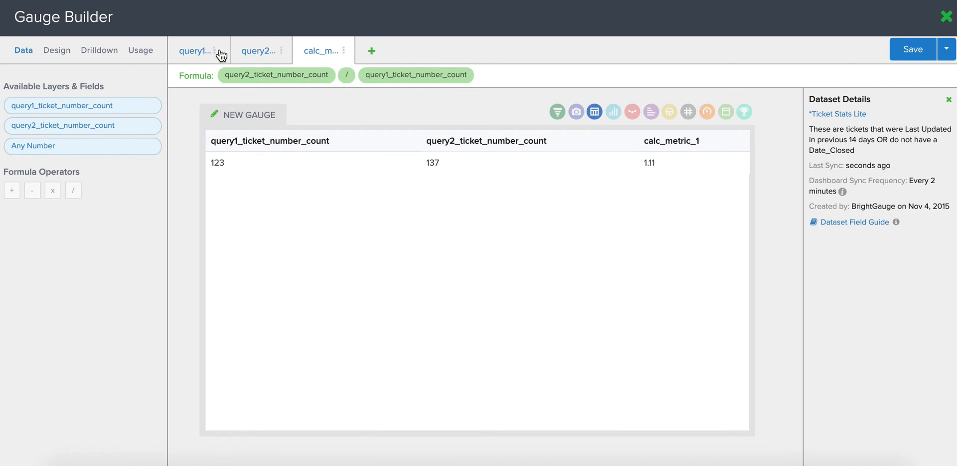
- Hide the query1 layer so only calc_metric_1 at 1.11 remains visible
click(215, 51)
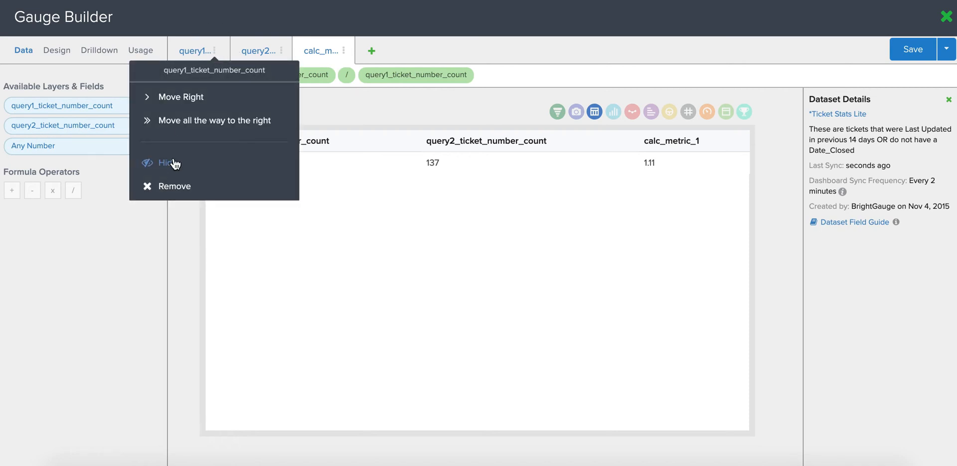
click(170, 163)
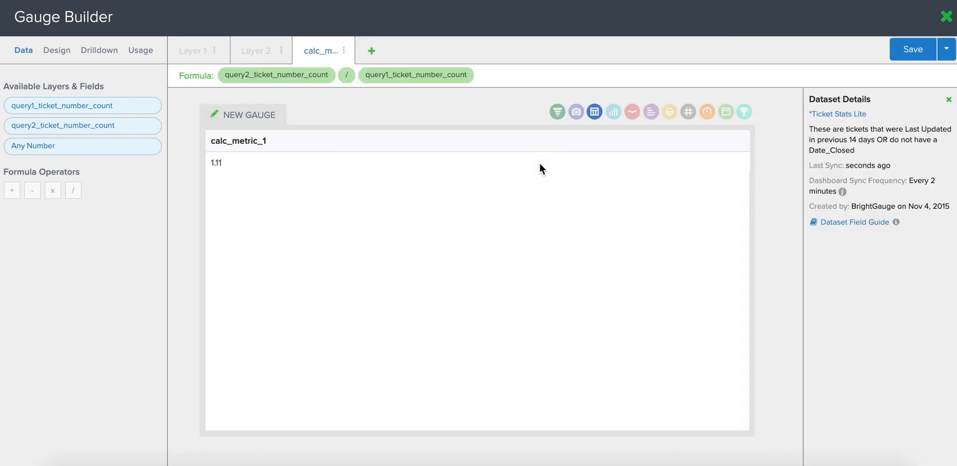
mouse_move(688, 111)
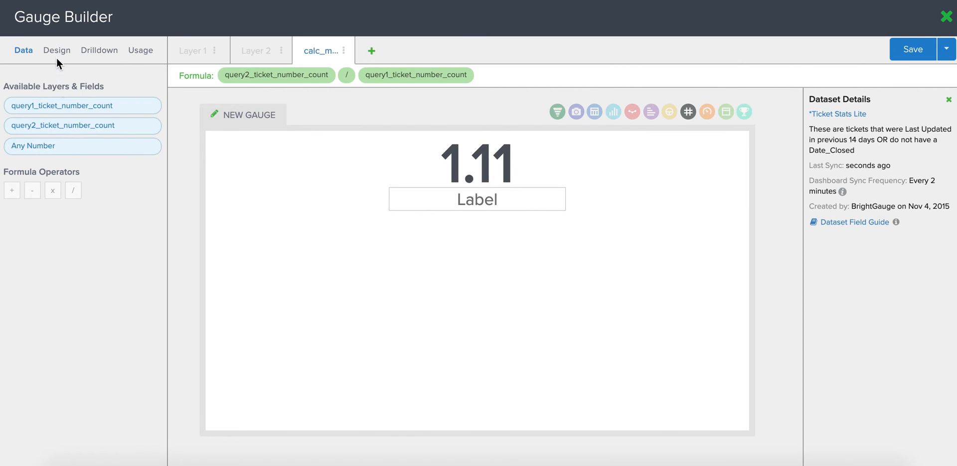
- Format calc_metric_1 as a percentage with 2 decimals, reading 111.38%
click(56, 50)
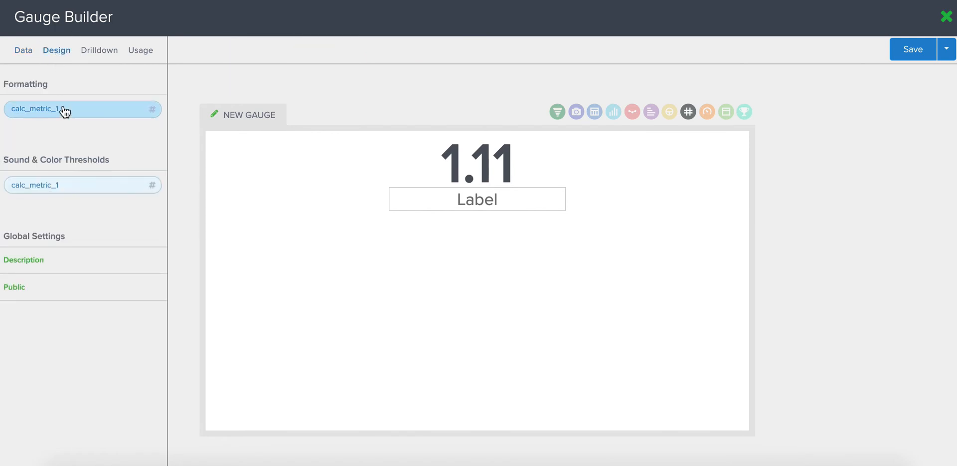
click(77, 109)
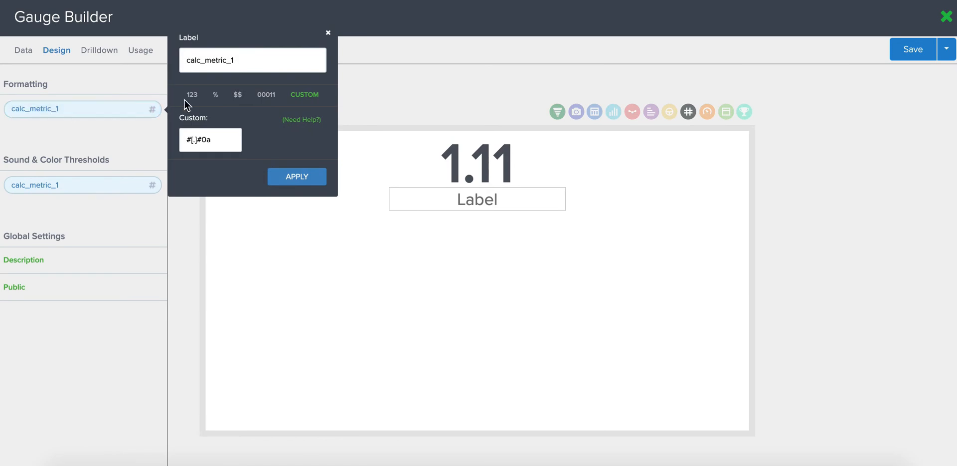
click(216, 94)
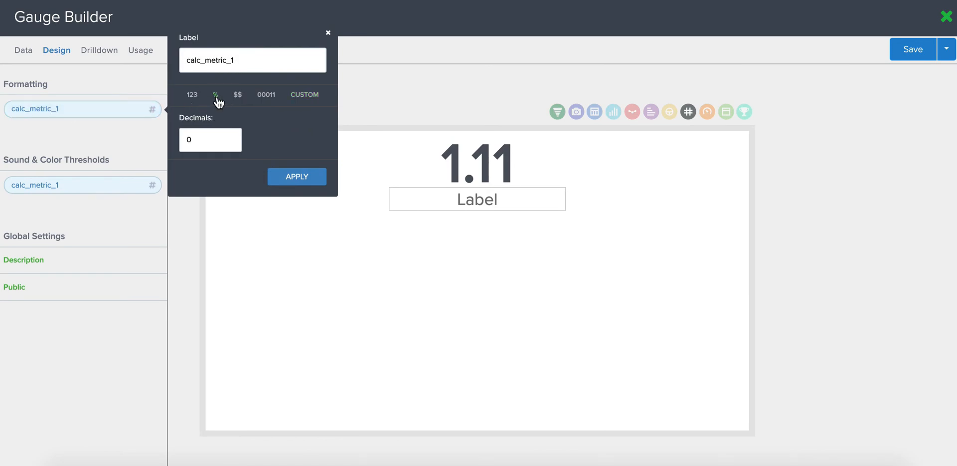
text(2)
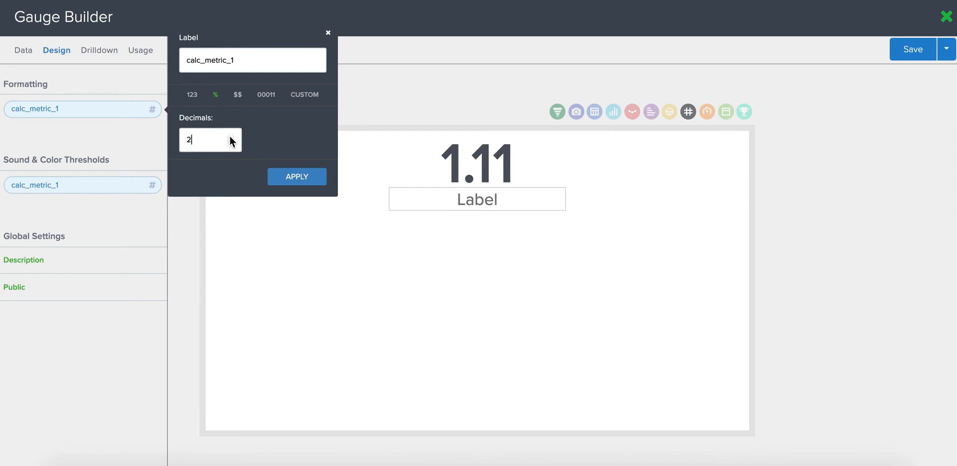
click(297, 177)
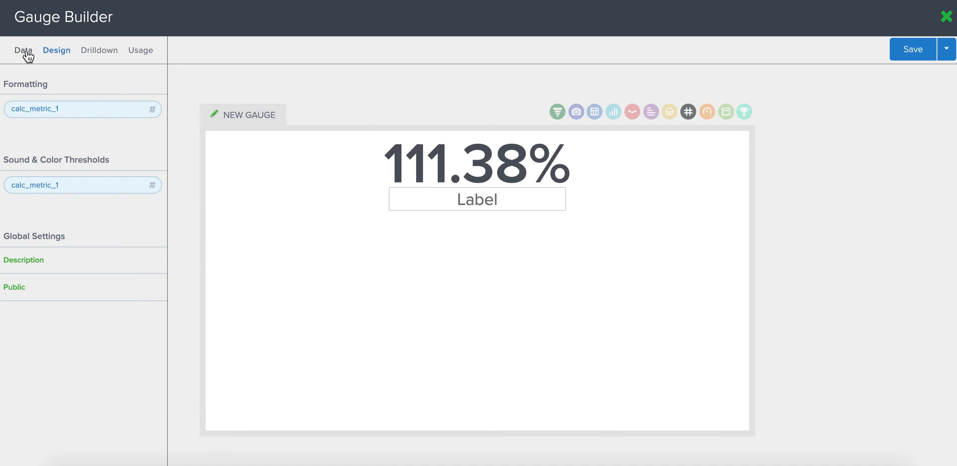
- Switch the gauge type to Snapshot Gauge from the Data view
click(23, 50)
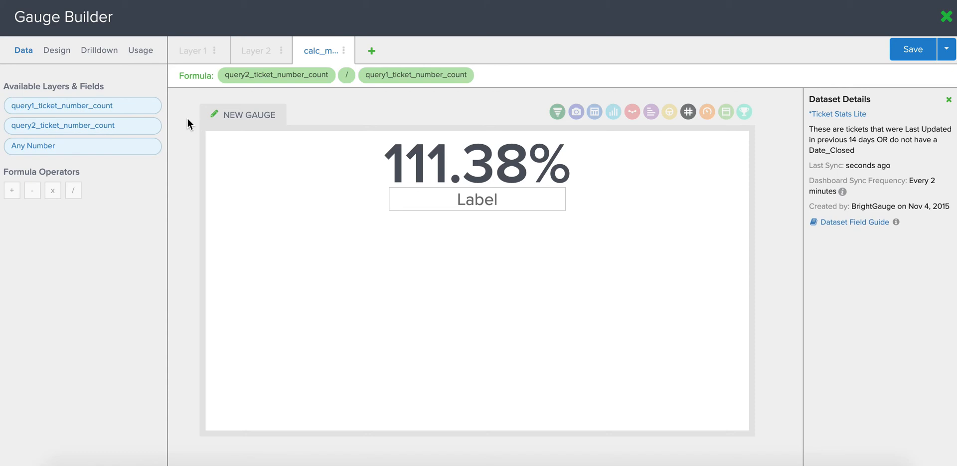
mouse_move(514, 110)
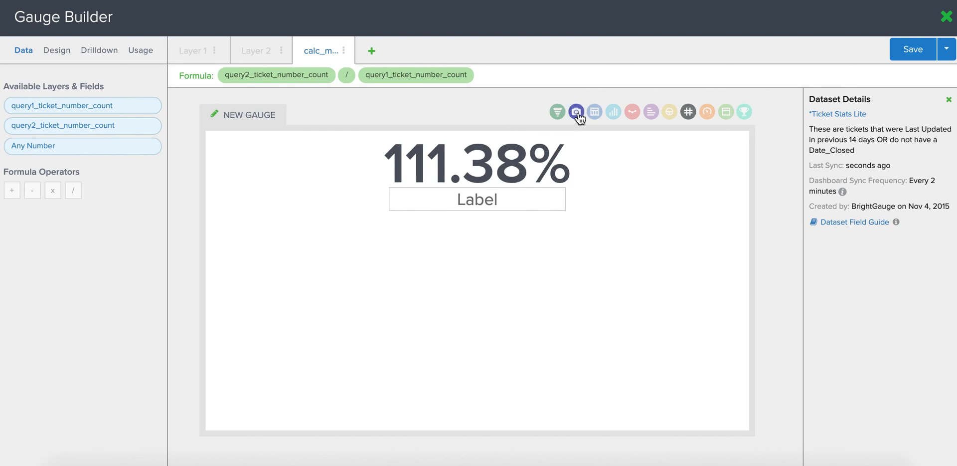
mouse_move(577, 111)
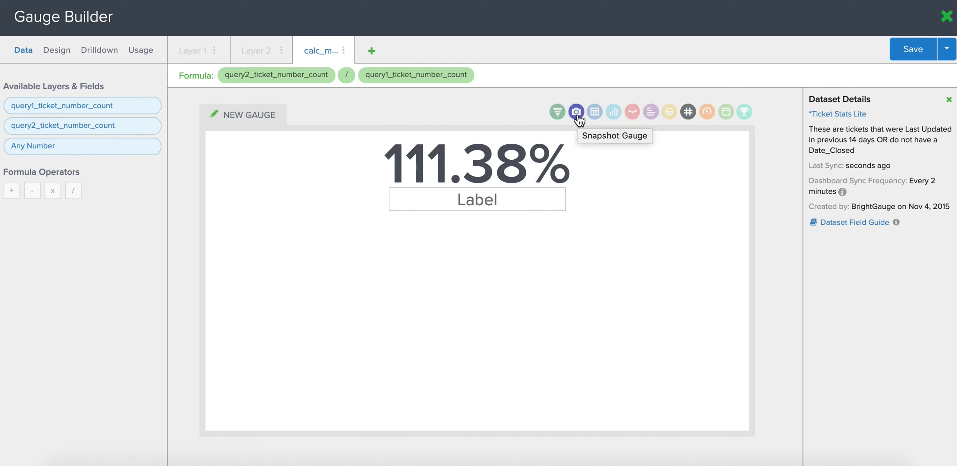
click(575, 112)
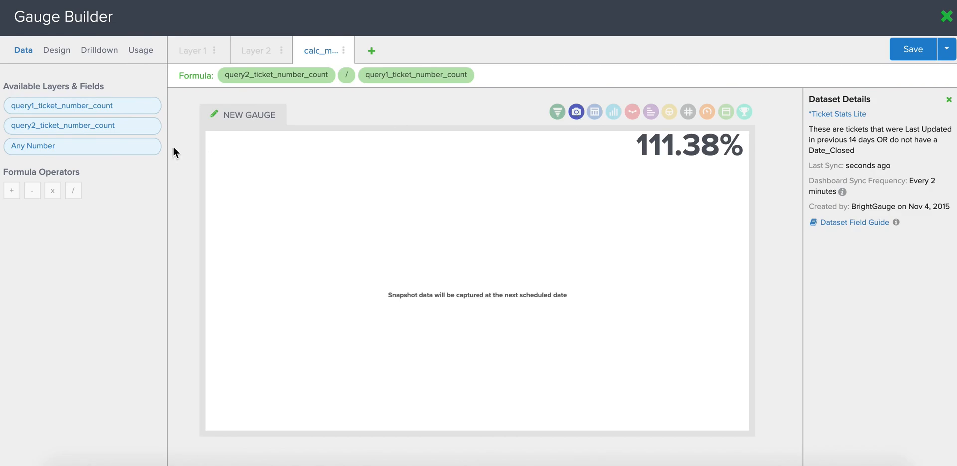
mouse_move(192, 175)
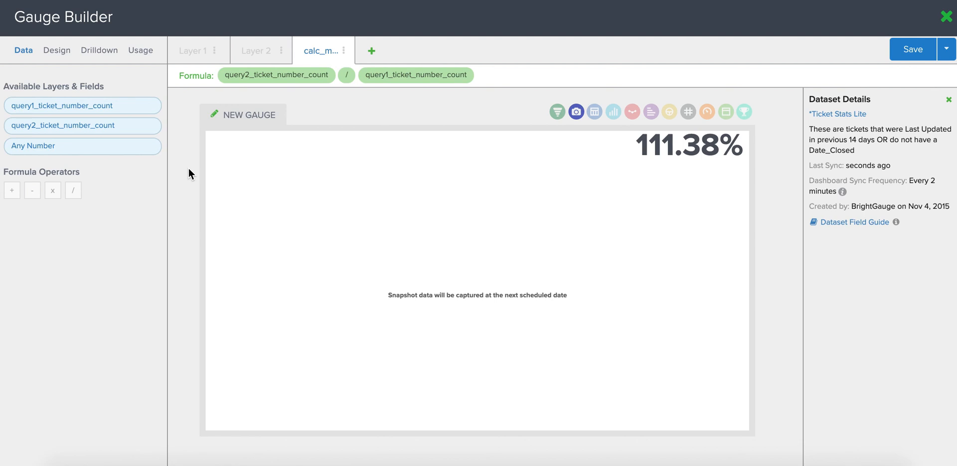
mouse_move(140, 177)
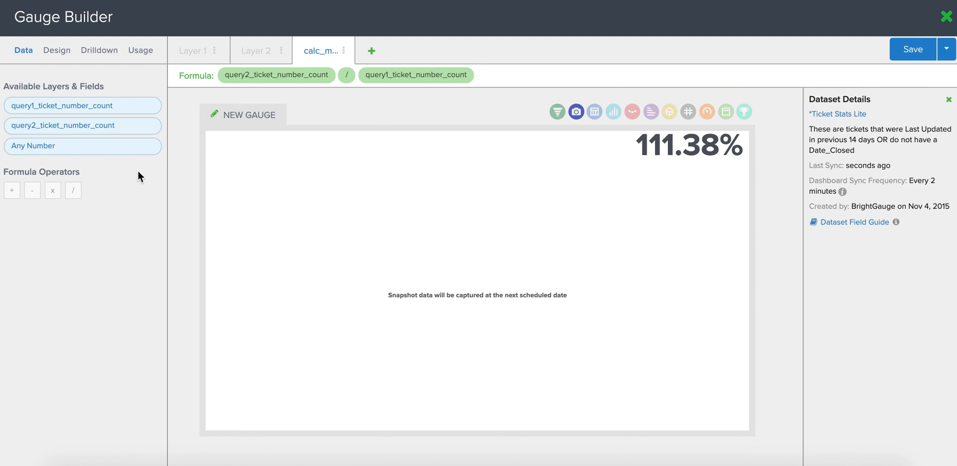
- Set the snapshot schedule to Weekly on Friday, Evening (around 8PM)
click(56, 50)
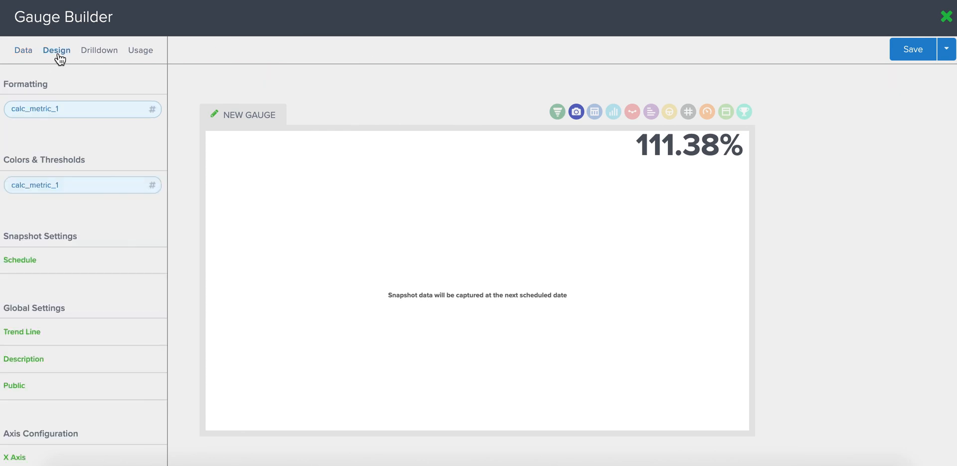
mouse_move(127, 230)
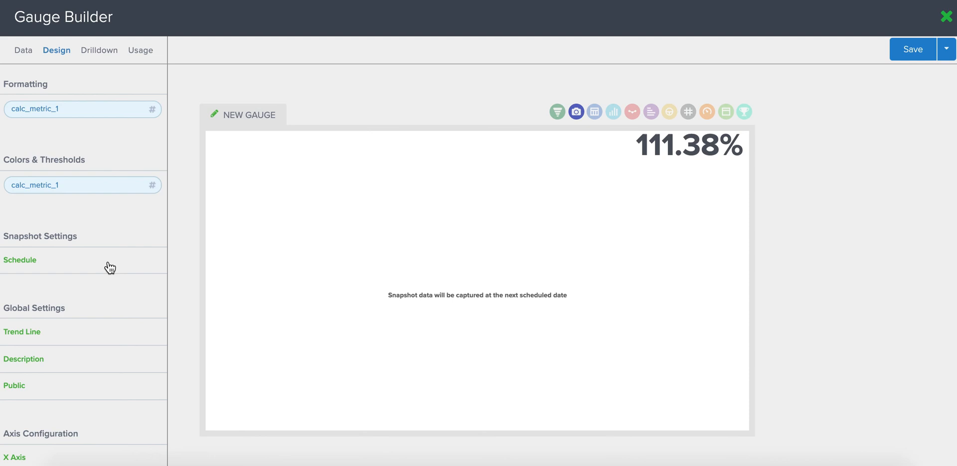
click(20, 259)
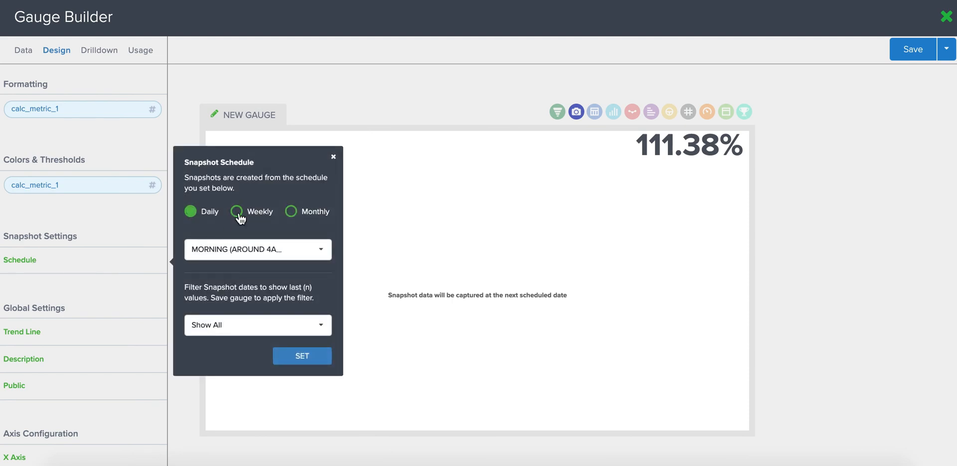
click(238, 211)
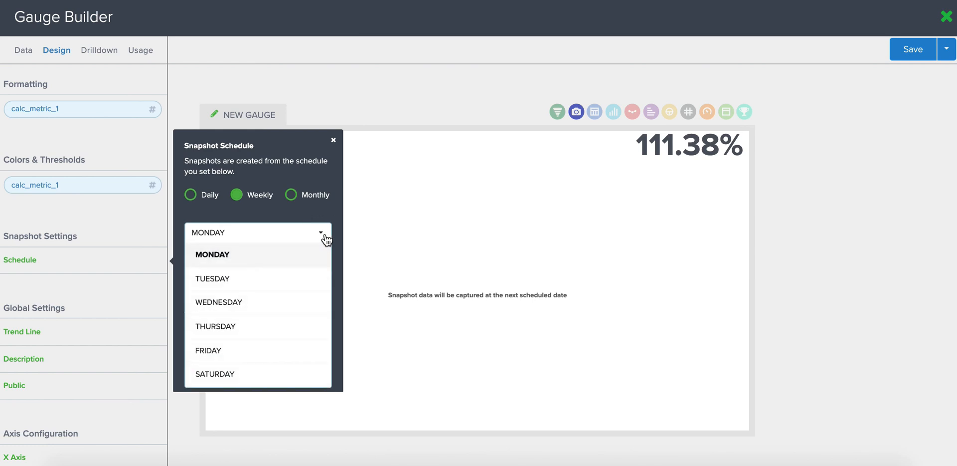
click(208, 349)
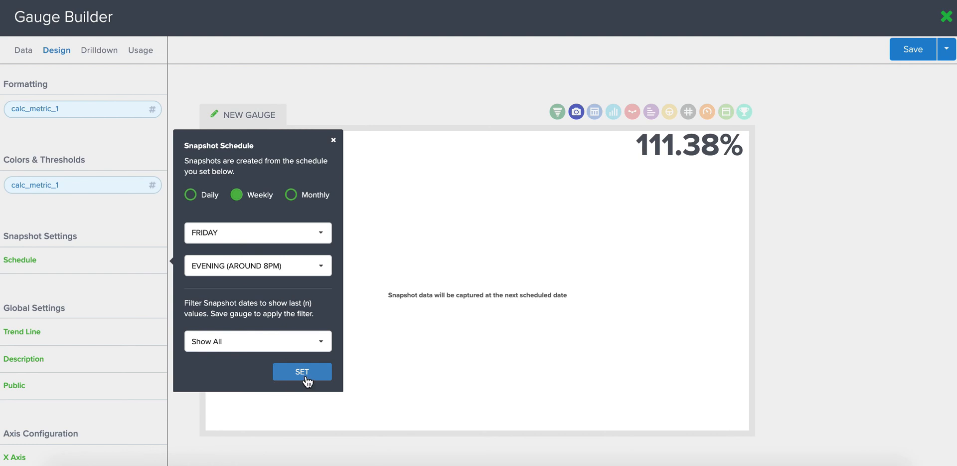
click(301, 372)
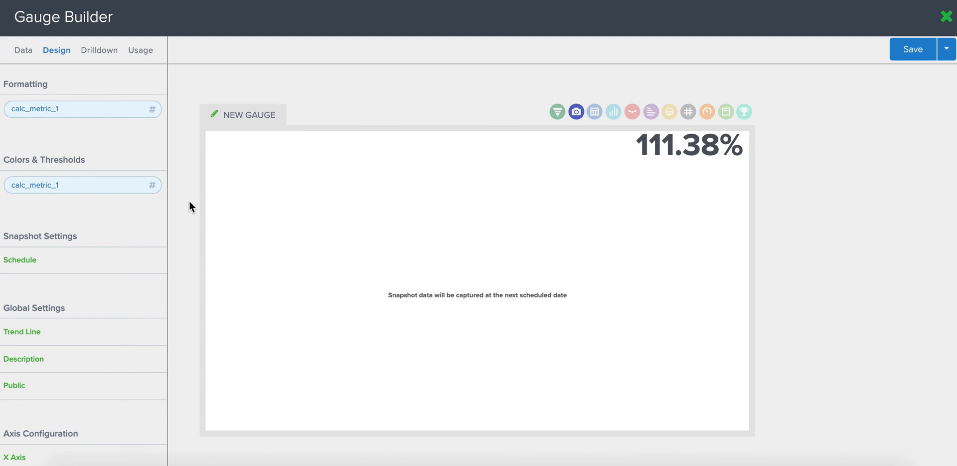
mouse_move(324, 299)
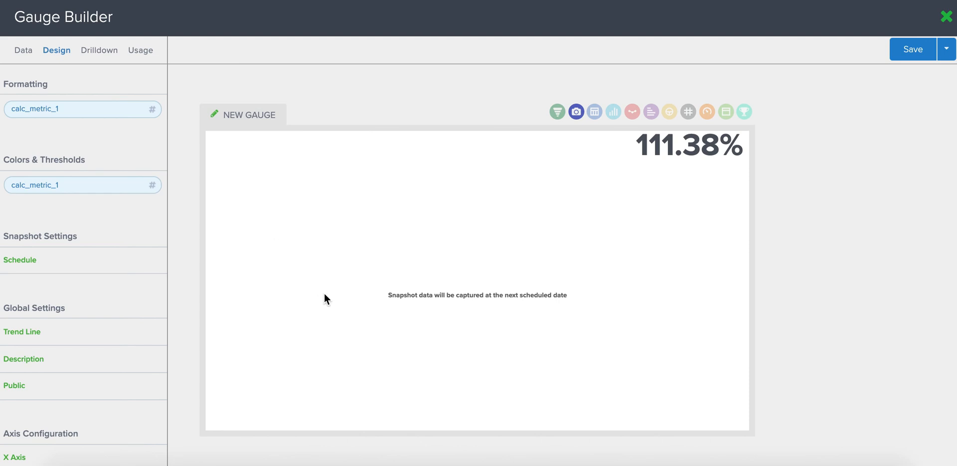